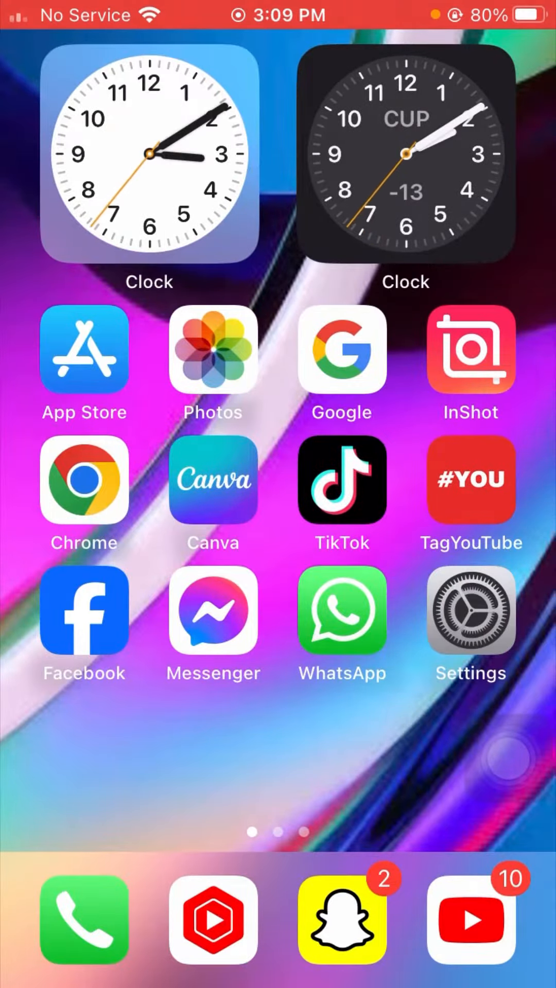
# Flip through the home screen pages, then launch WhatsApp from the first page
pyautogui.hscroll(-3)
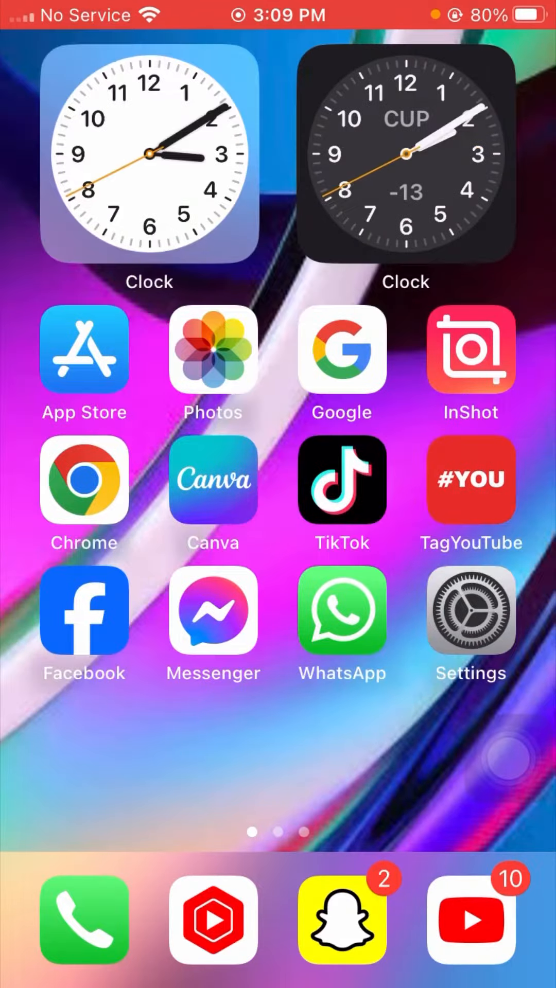
pyautogui.hscroll(-3)
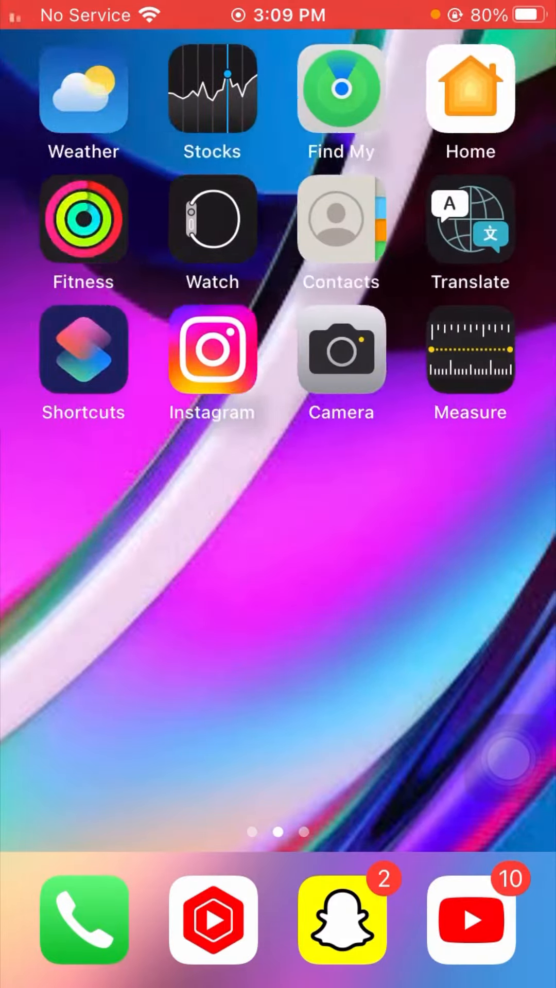
pyautogui.hscroll(-3)
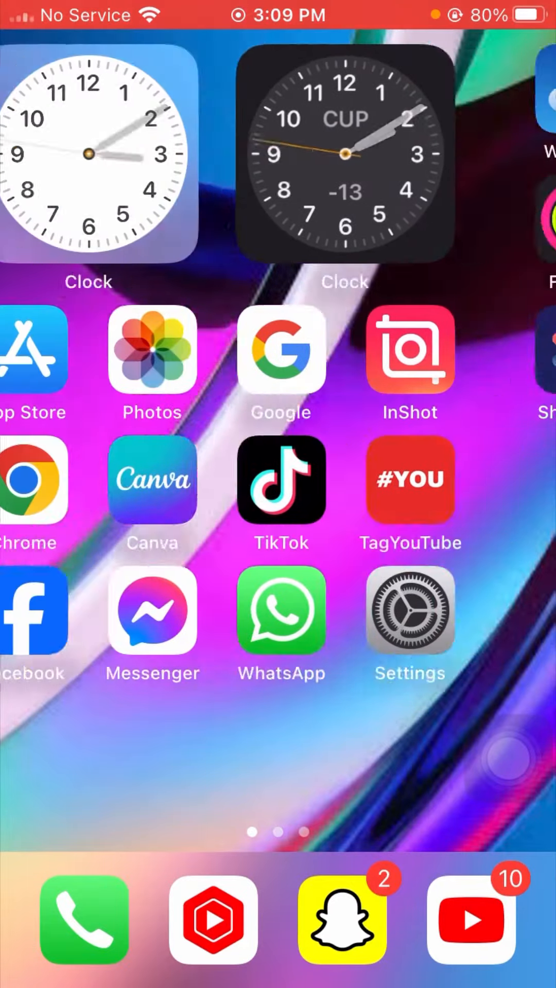
pyautogui.hscroll(-3)
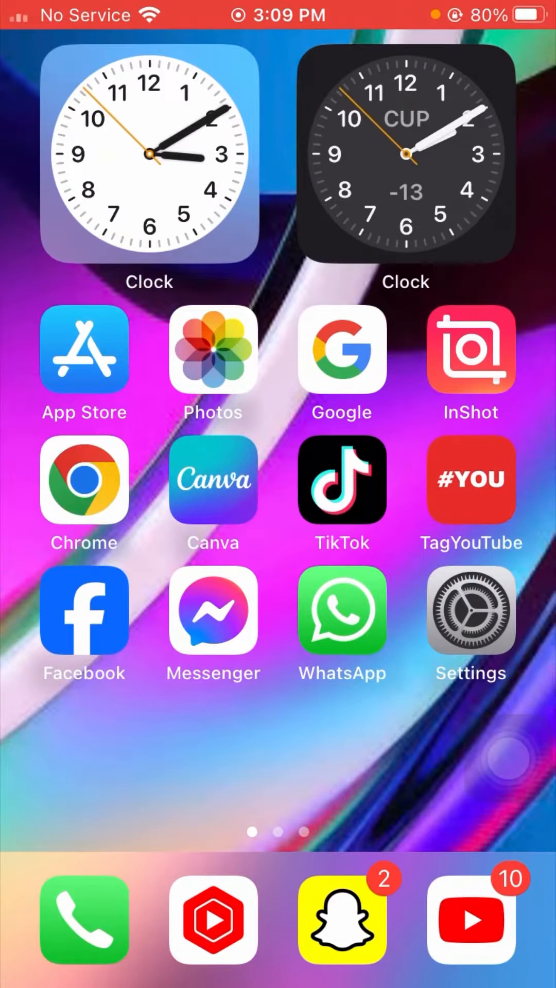
pyautogui.hscroll(-3)
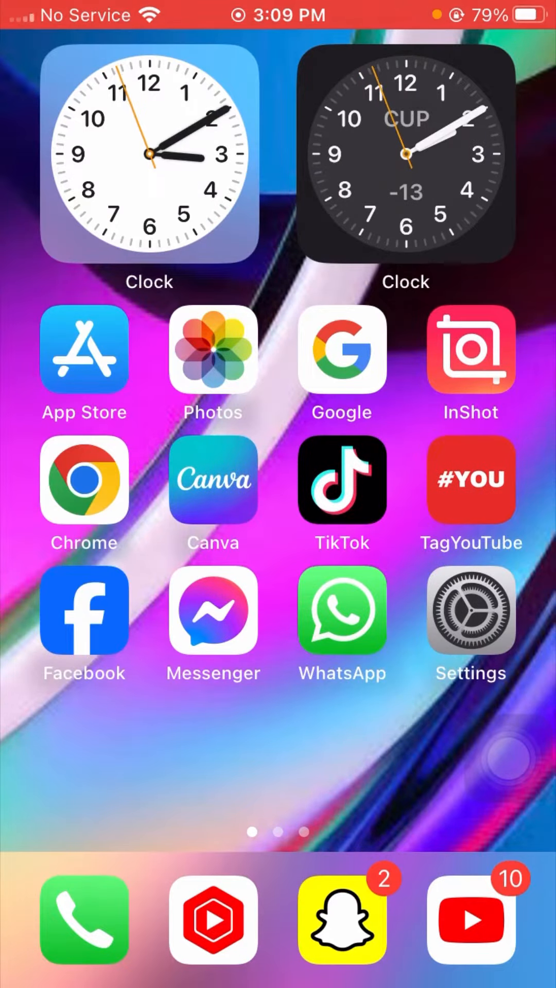
pyautogui.hscroll(-3)
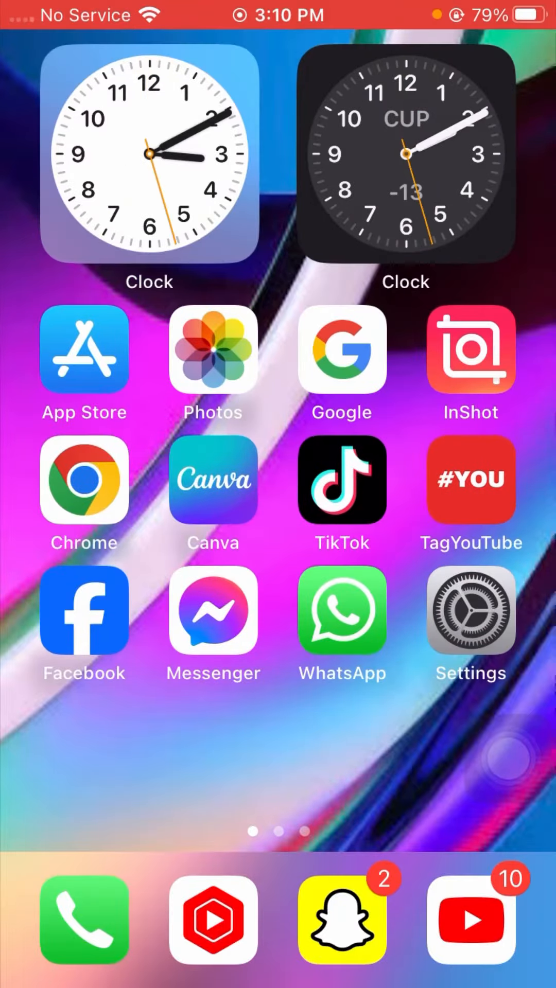
pyautogui.hscroll(-3)
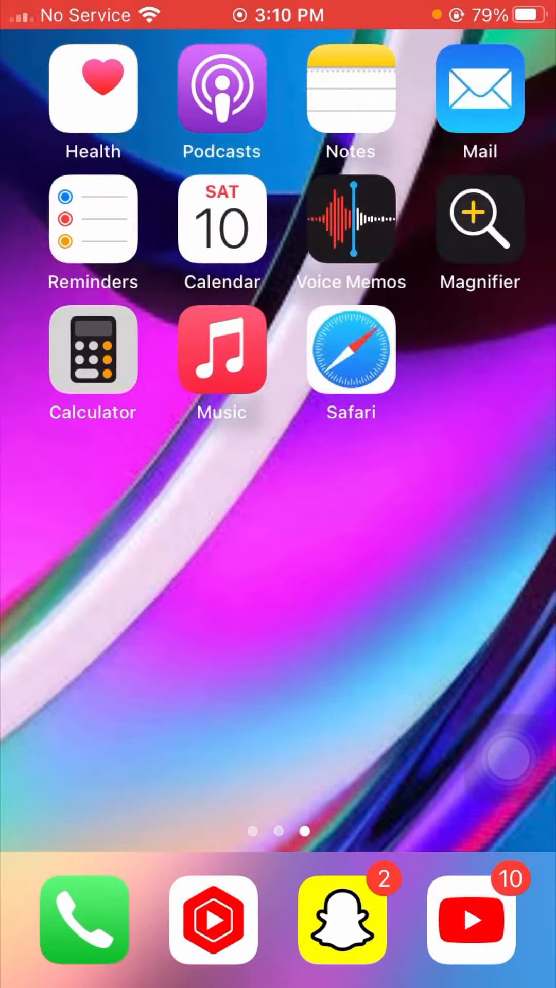
pyautogui.hscroll(-3)
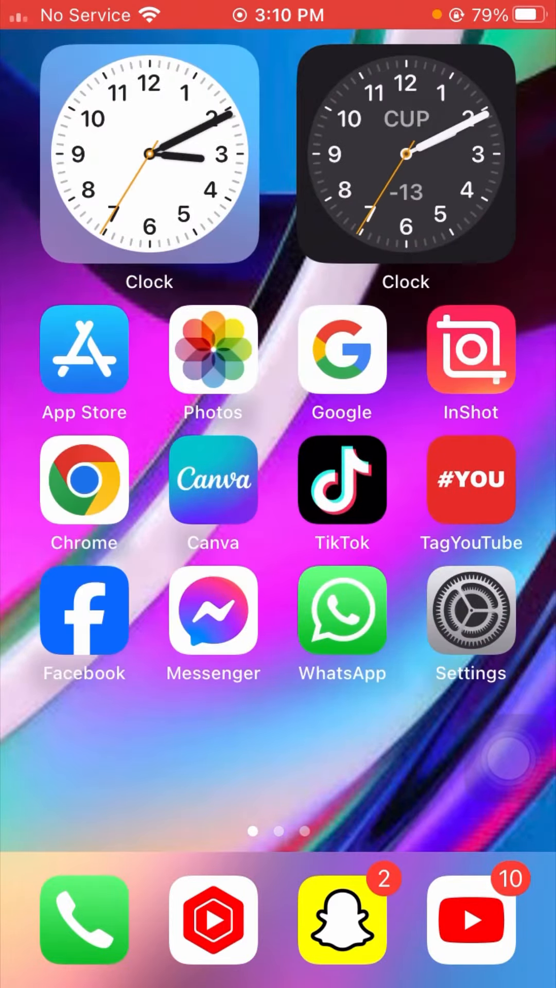
pyautogui.hscroll(-3)
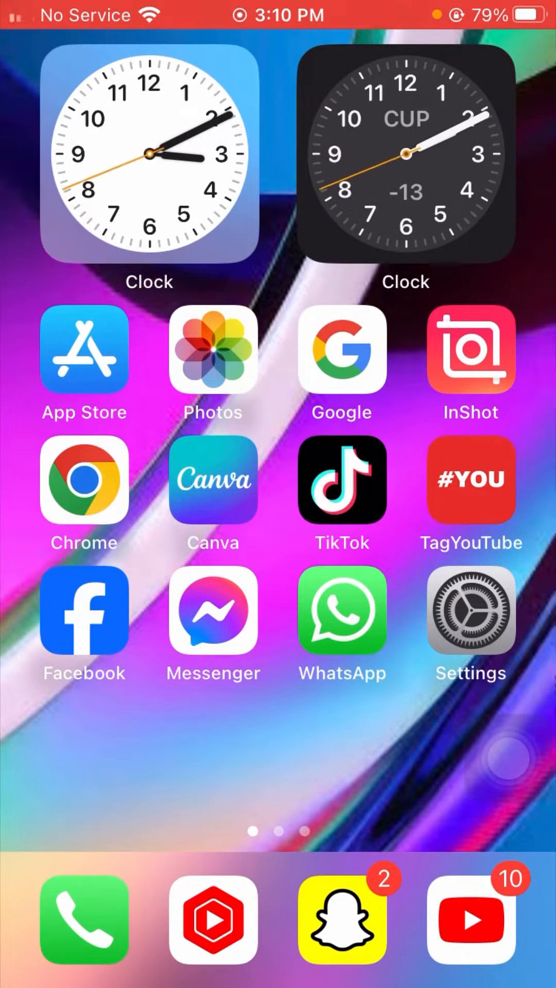
pyautogui.click(214, 615)
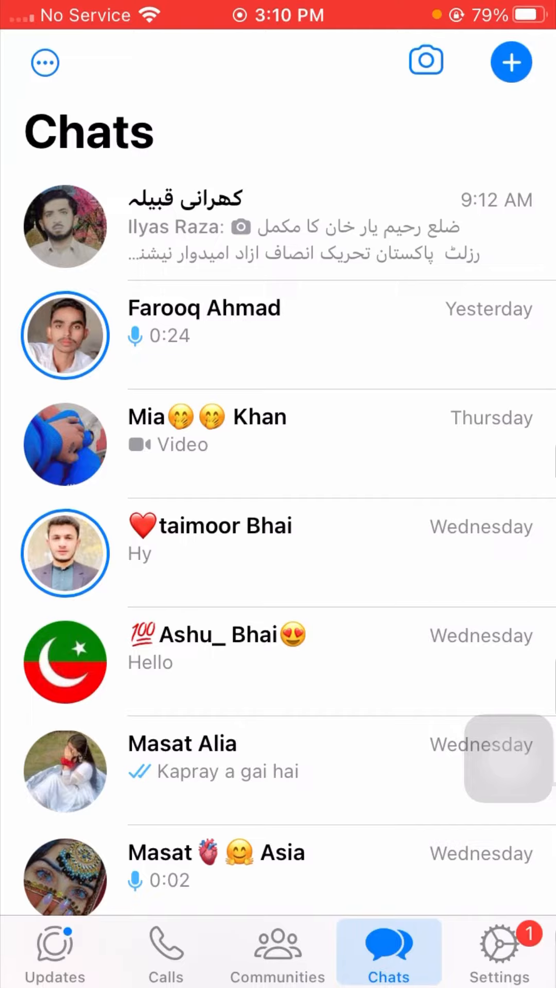
# Reveal the chat search bar, then switch to WhatsApp's Settings tab
pyautogui.scroll(-3)
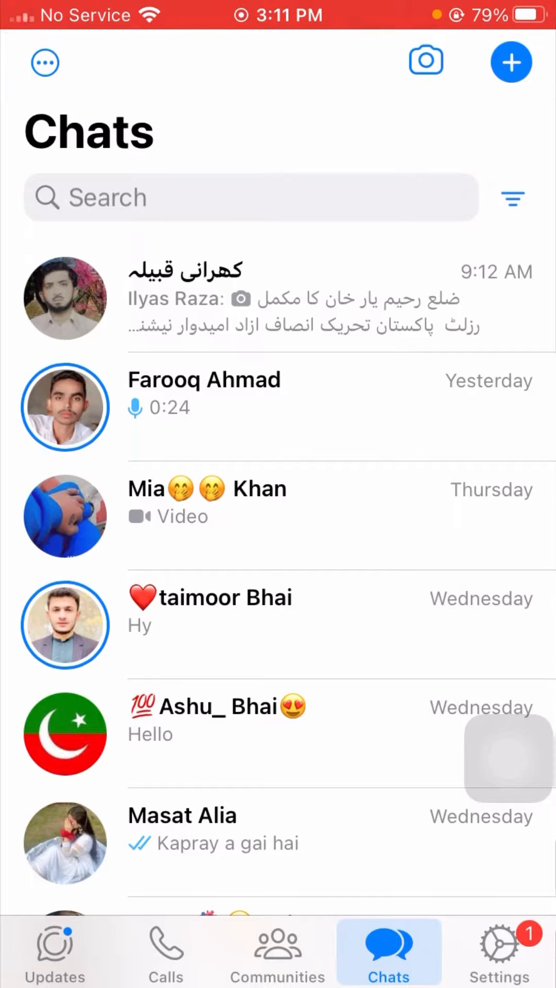
pyautogui.click(500, 945)
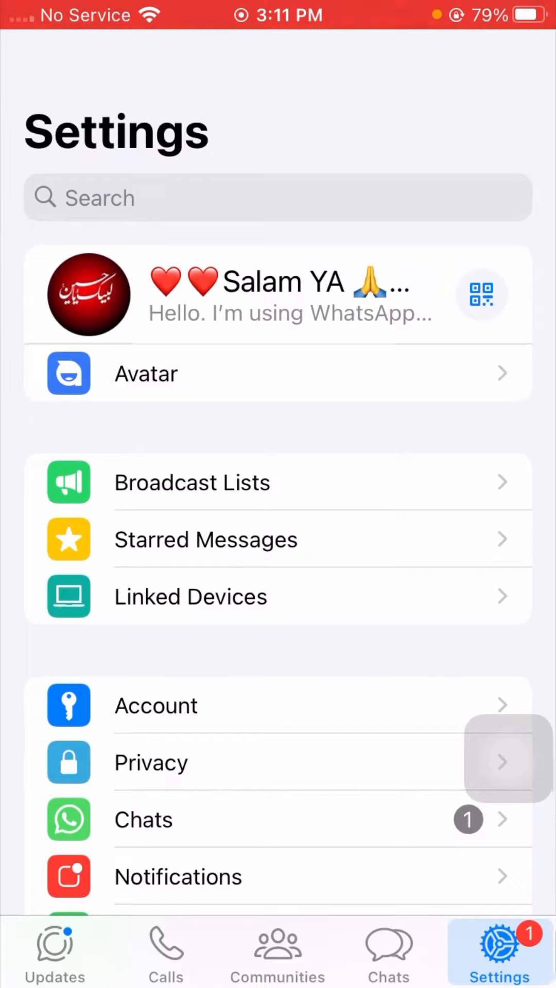
pyautogui.scroll(-3)
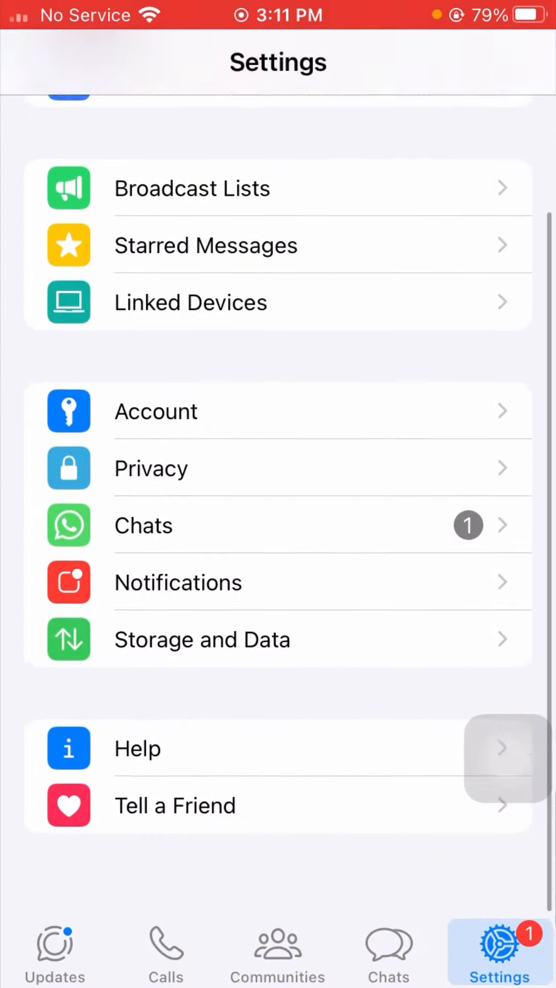
pyautogui.scroll(-3)
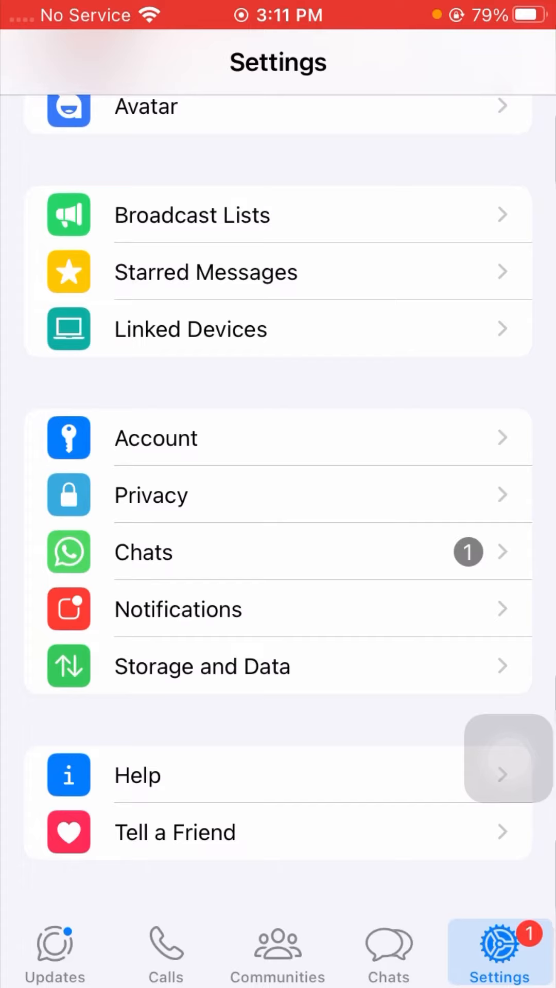
# Go into Privacy and scroll down to the Screen Lock option
pyautogui.click(151, 495)
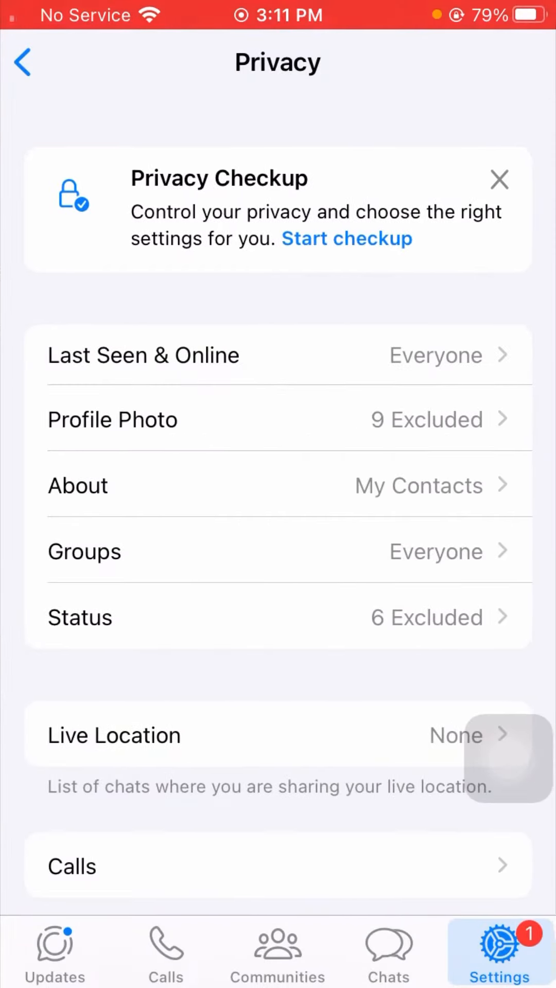
pyautogui.scroll(-3)
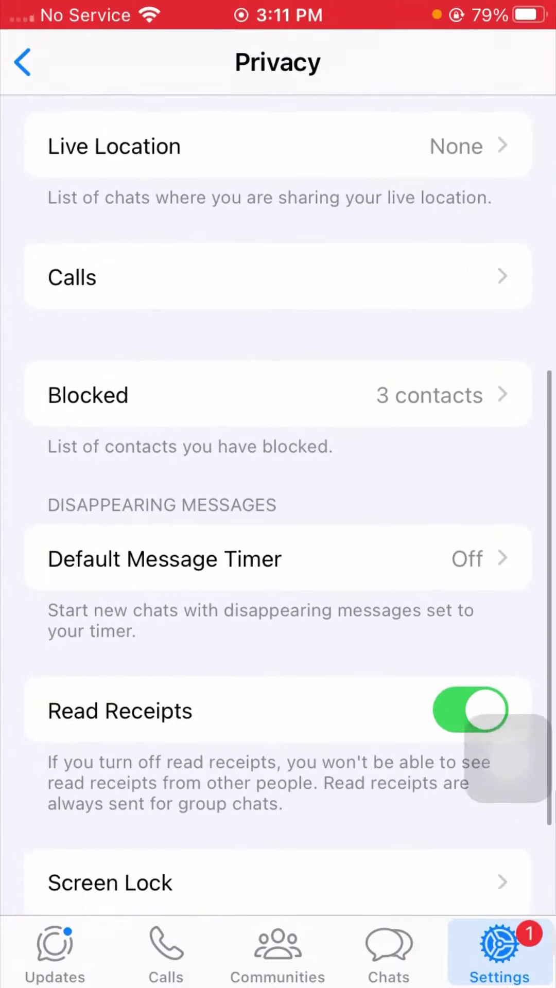
pyautogui.scroll(-3)
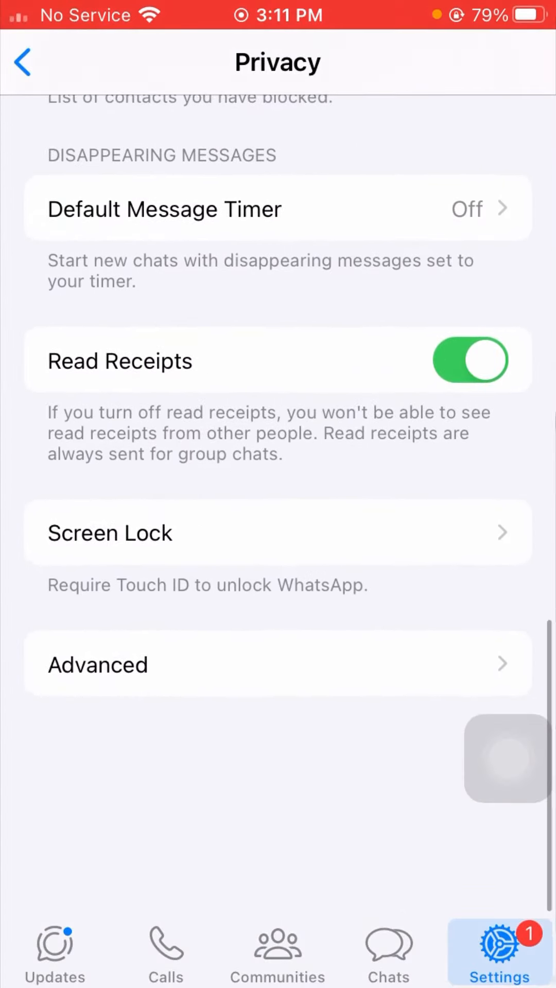
pyautogui.scroll(3)
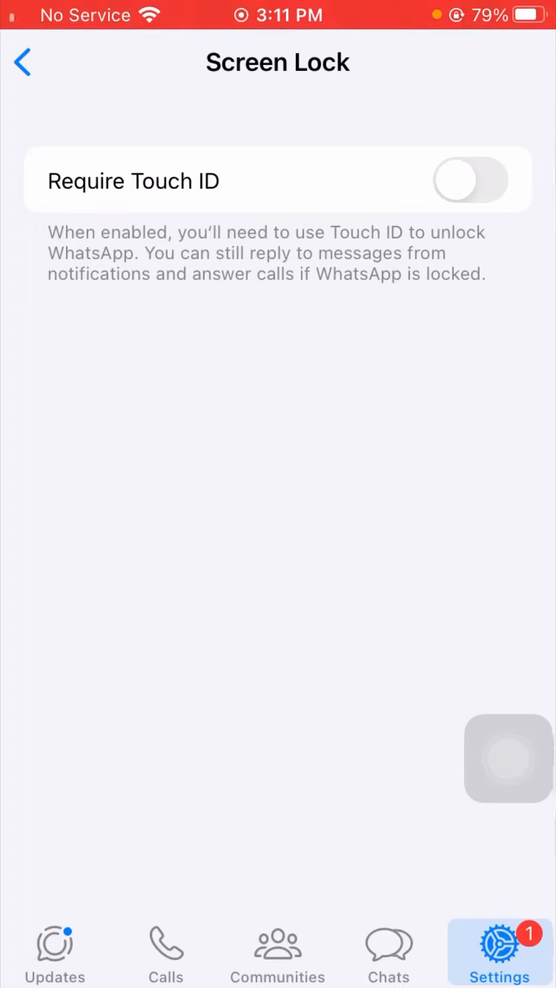
# Switch on the Require Touch ID toggle on the Screen Lock page
pyautogui.click(476, 180)
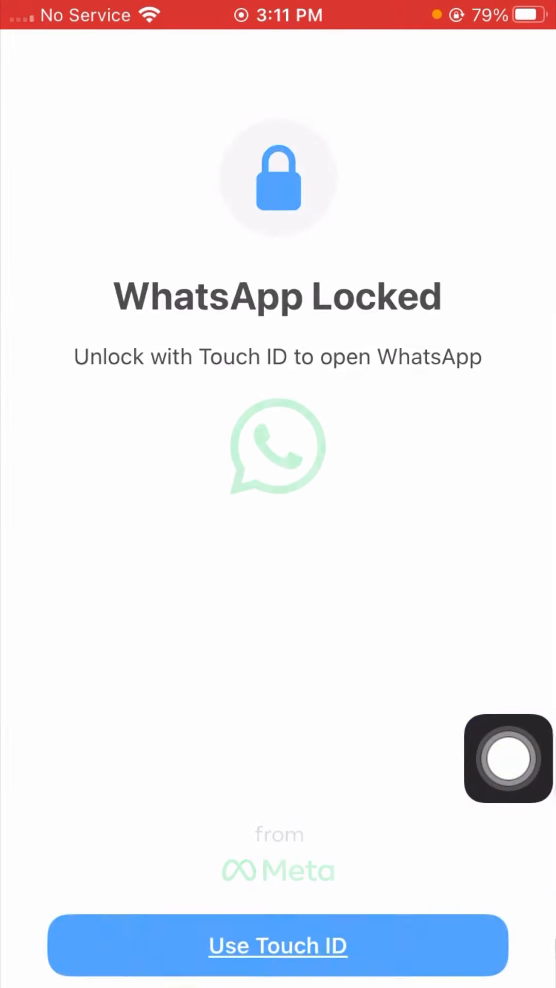
# Choose Use Touch ID on the WhatsApp Locked screen
pyautogui.click(278, 946)
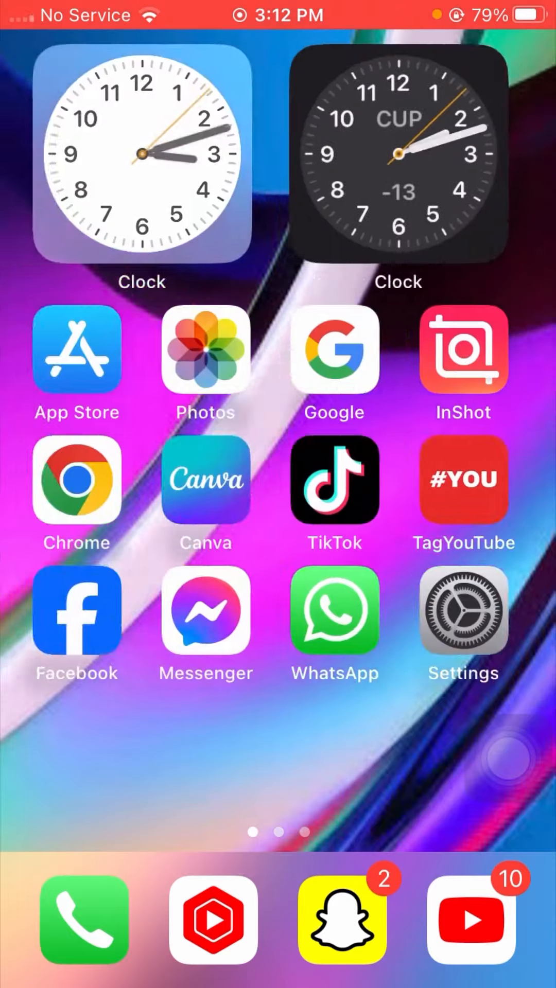
pyautogui.hscroll(-3)
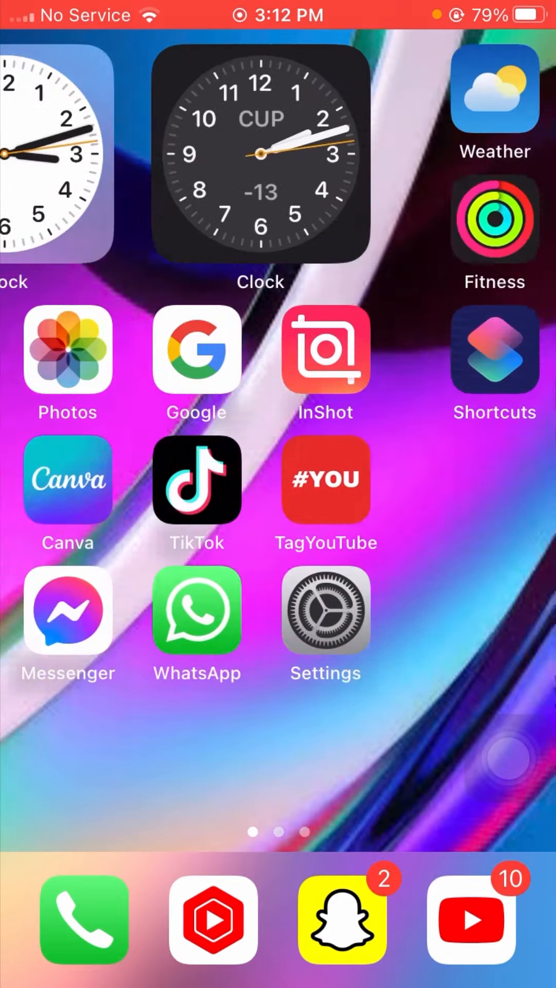
pyautogui.hscroll(-3)
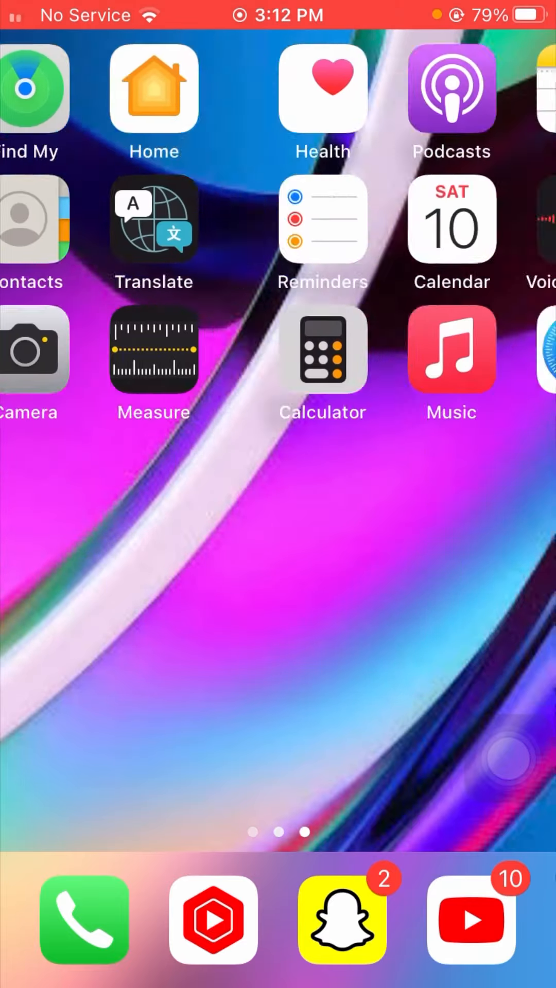